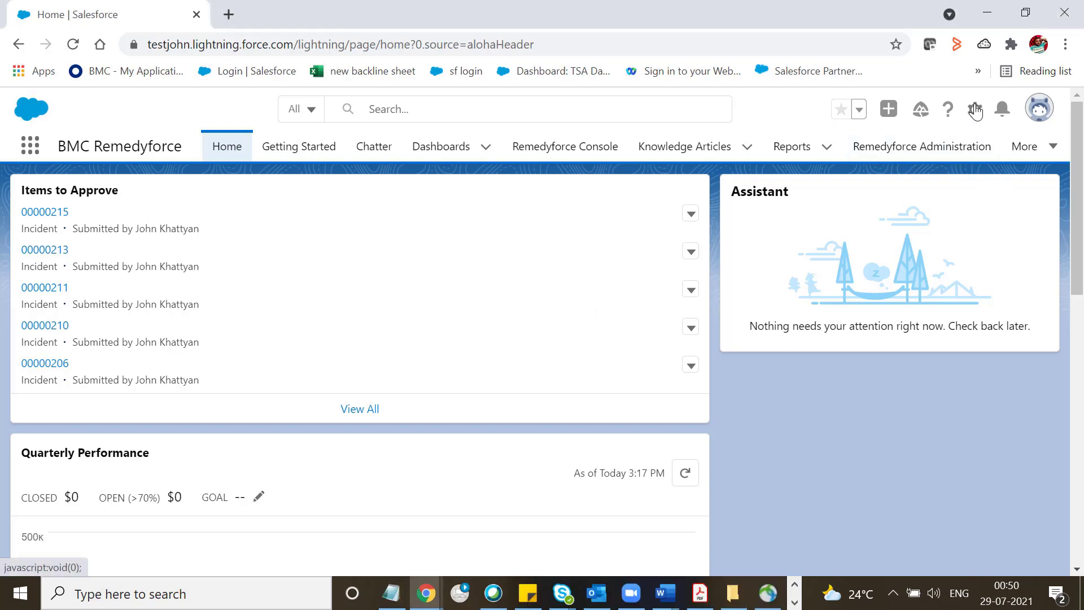
- From the Setup gear, search Quick Find for 'process' and open Process Builder's list of processes
click(976, 110)
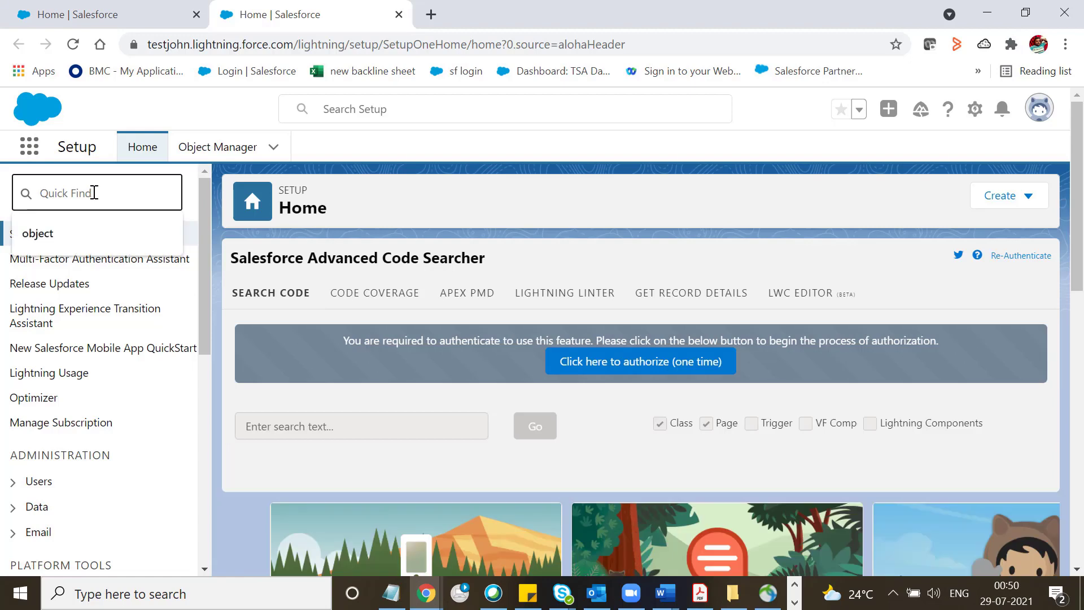
text(p)
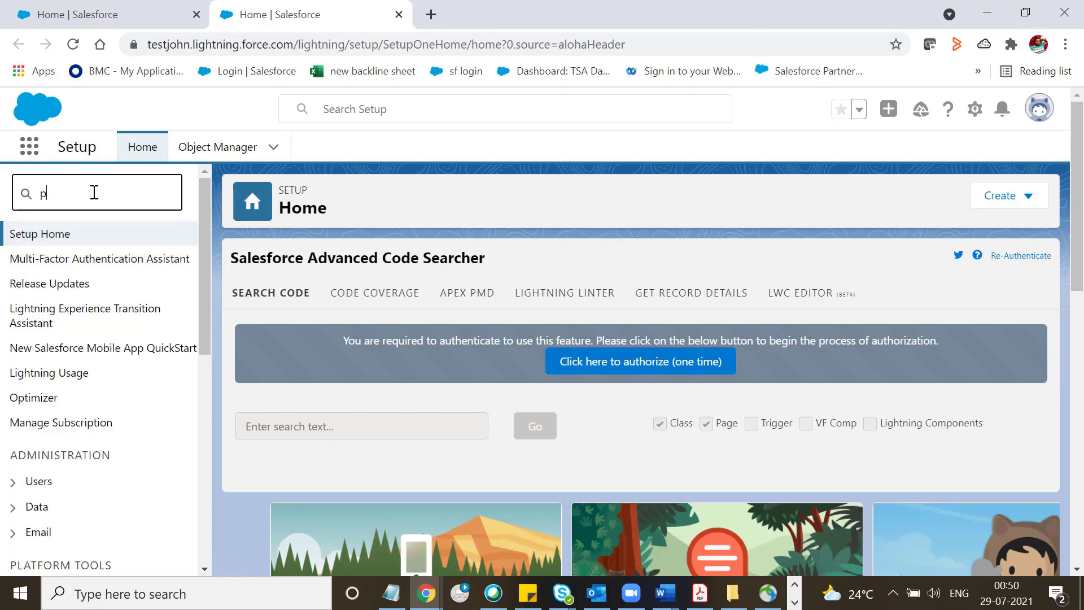
text(rocess b)
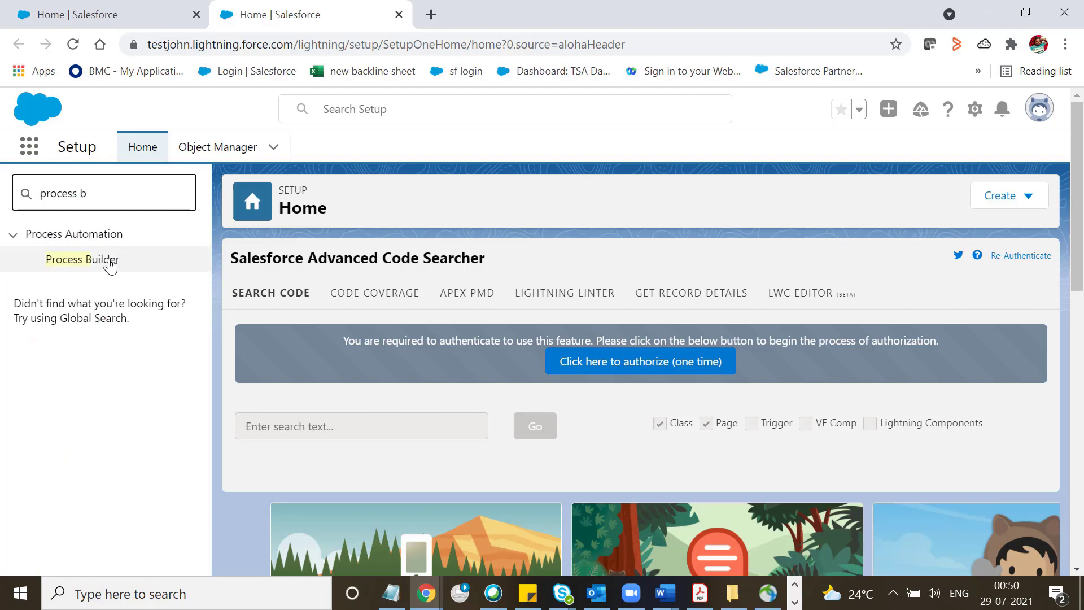
click(81, 260)
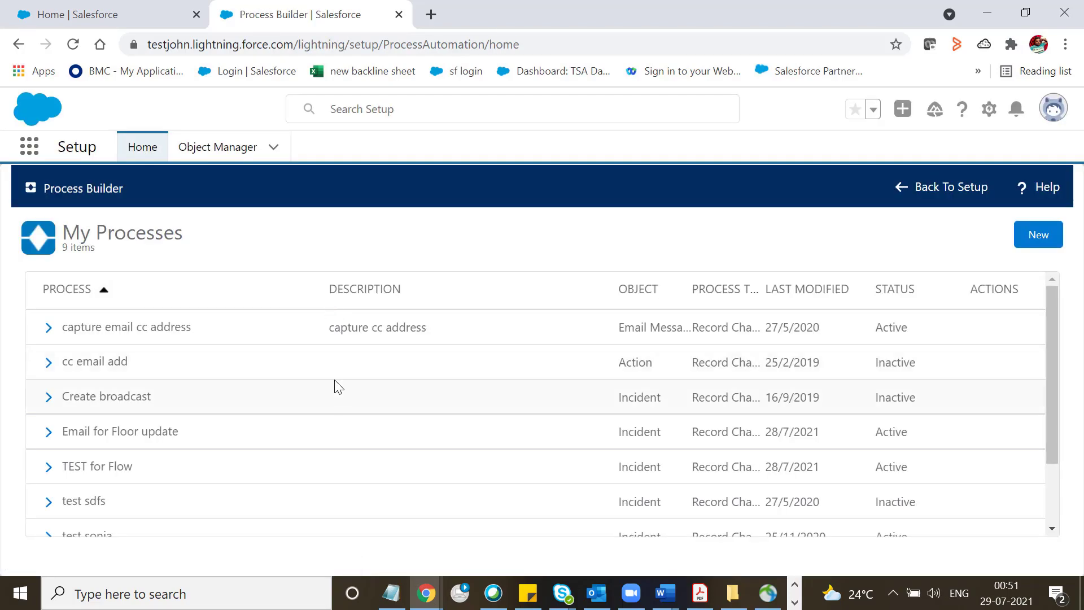
- Inspect the TEST for Flow process's Incident trigger and Floor Time criteria, then return to Remedyforce home
scroll(down, 3)
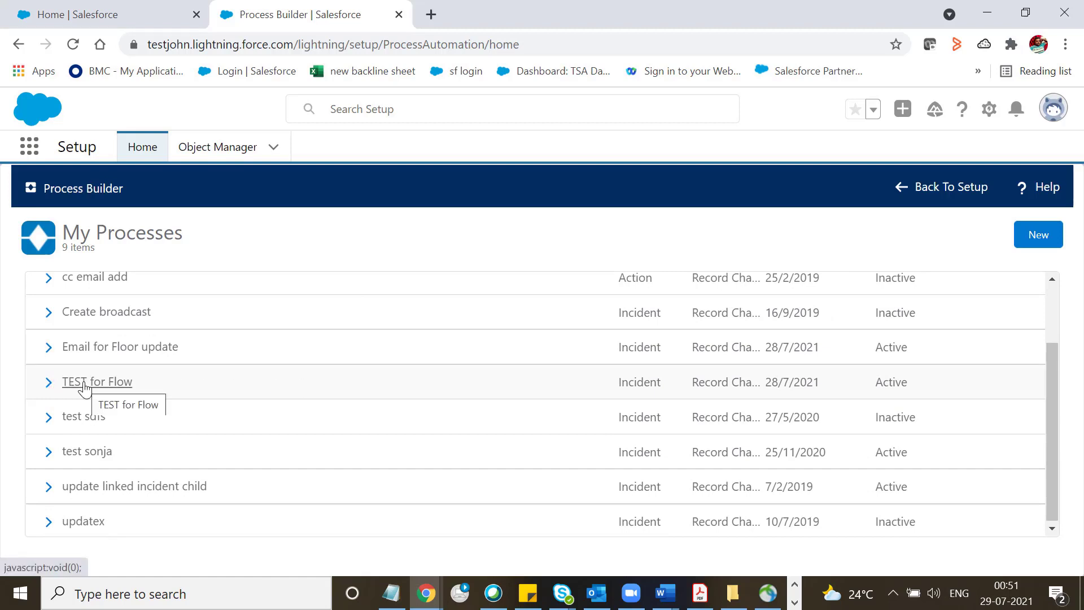
click(97, 382)
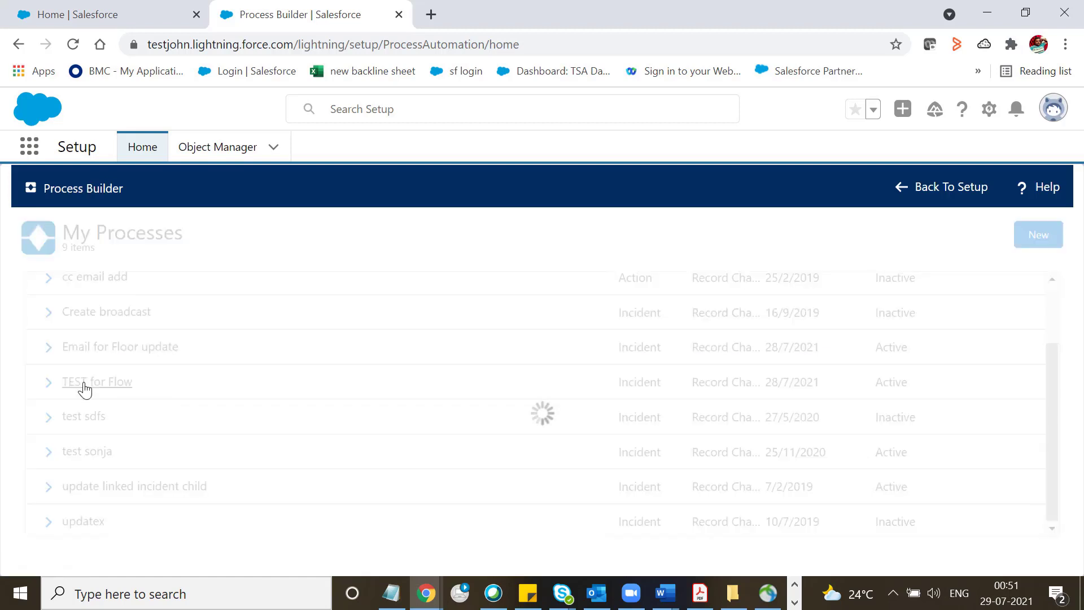
click(97, 382)
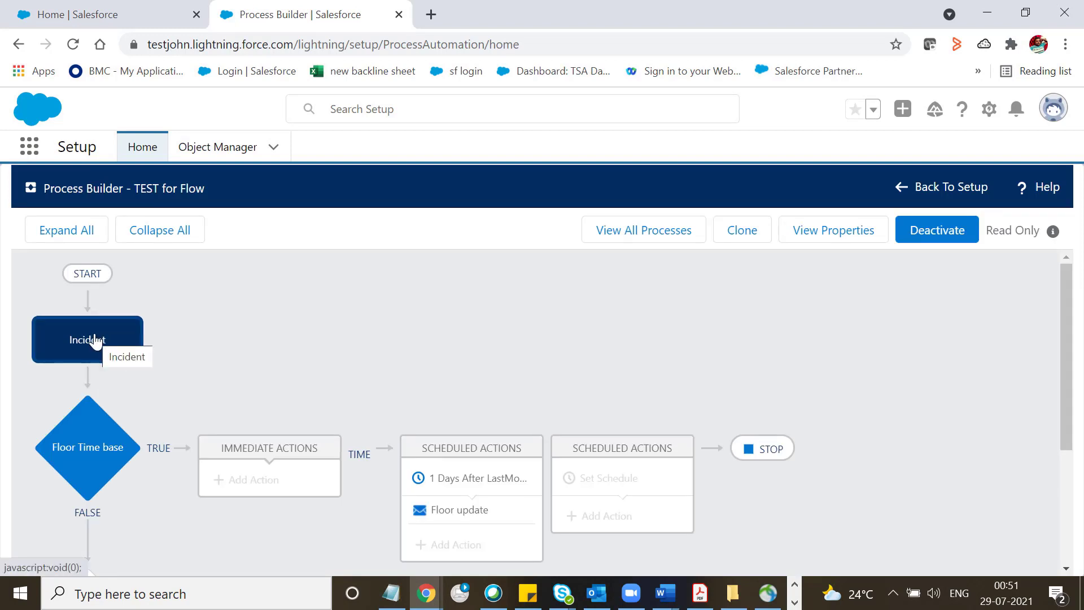
click(87, 339)
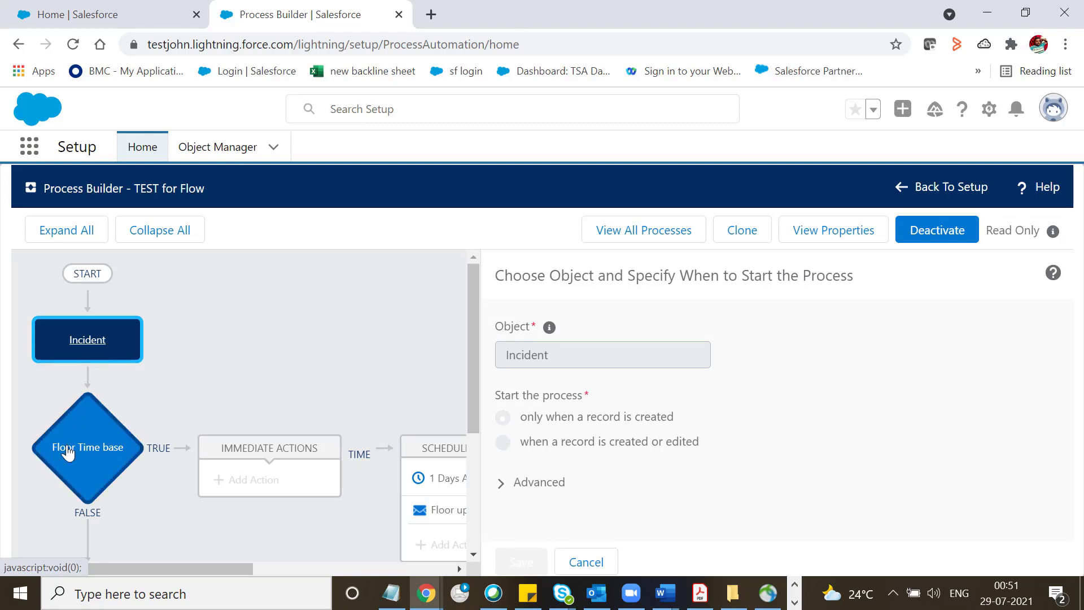
click(87, 448)
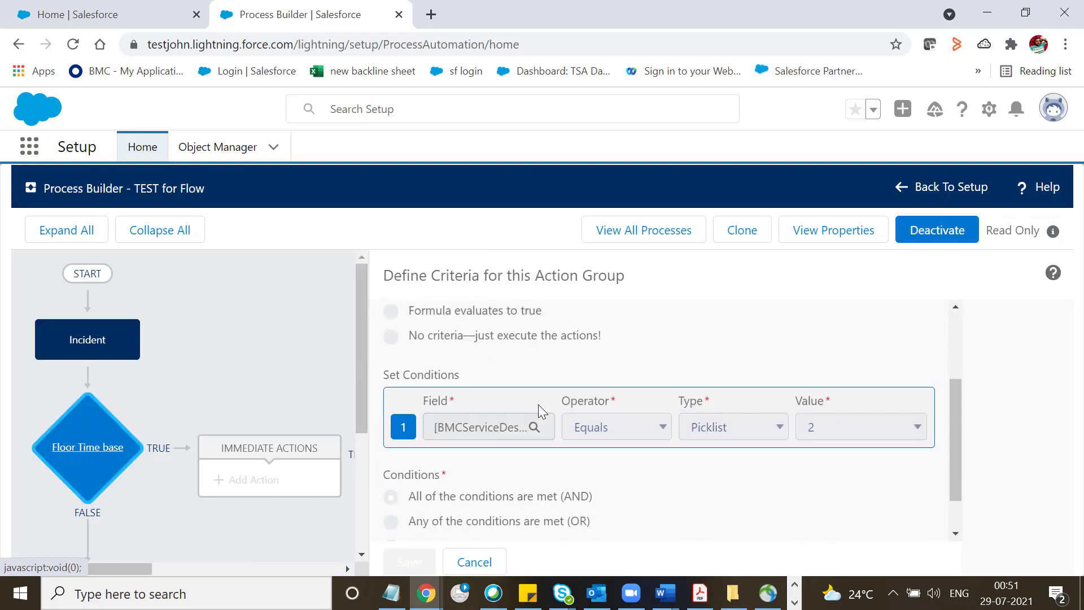
scroll(down, 3)
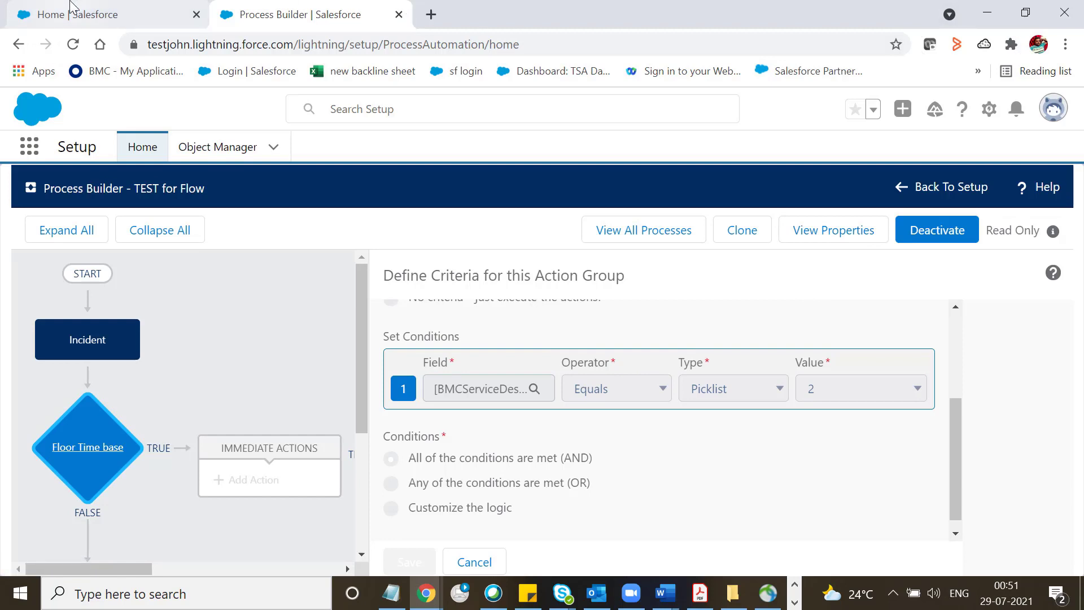
mouse_move(104, 13)
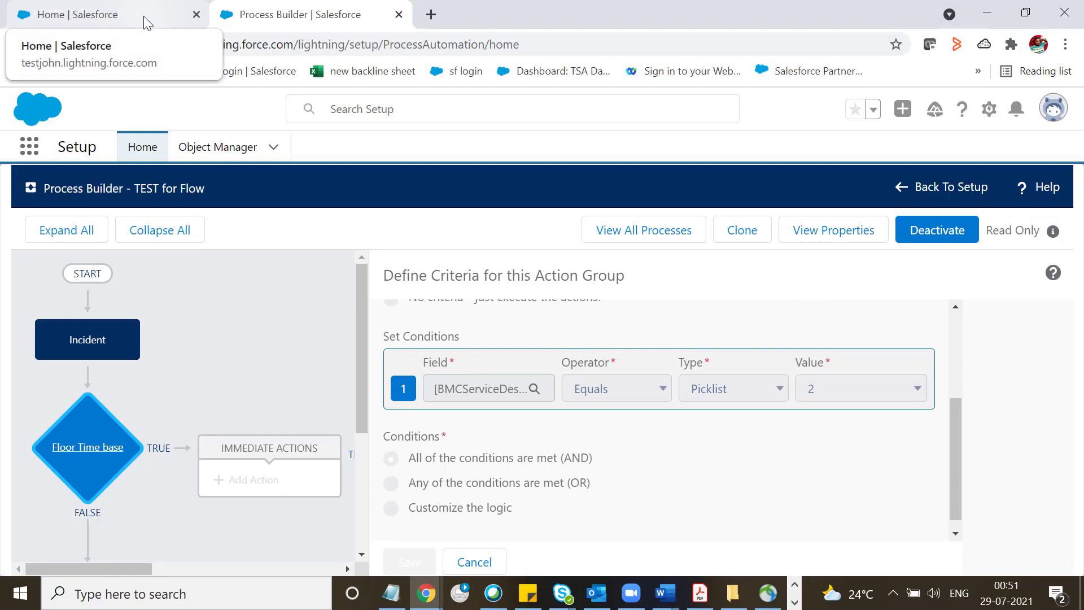
click(90, 14)
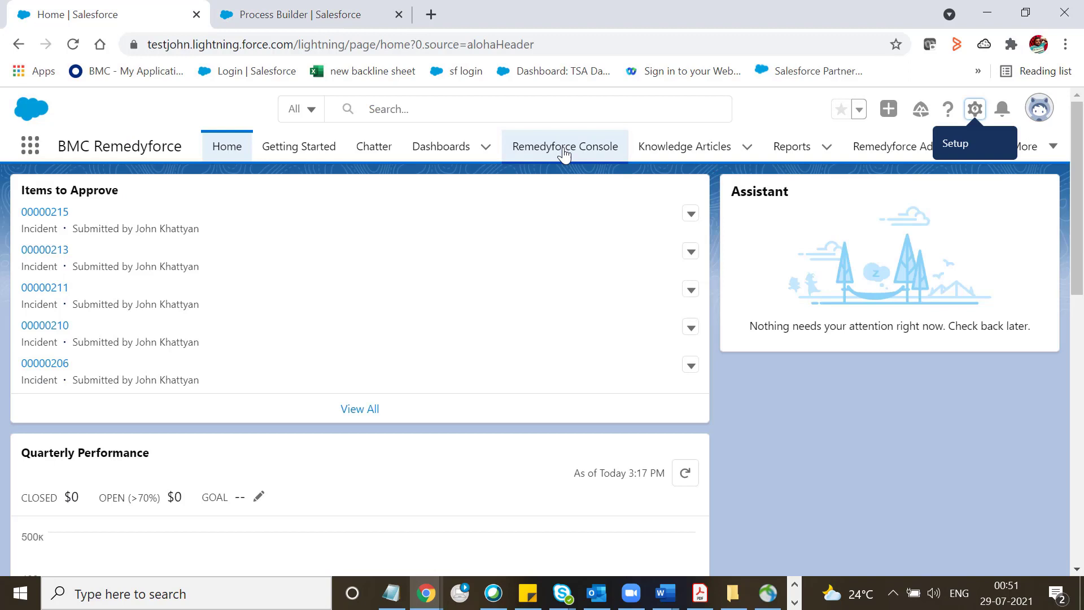
- From the Remedyforce Console incidents list, start a new incident and focus its Client ID field
click(565, 145)
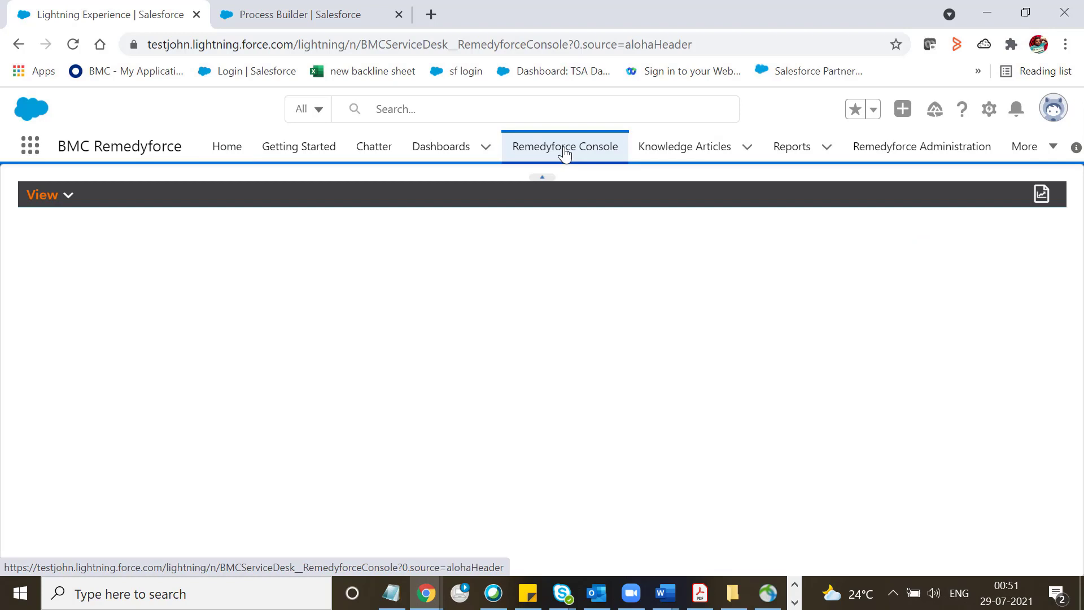
click(565, 145)
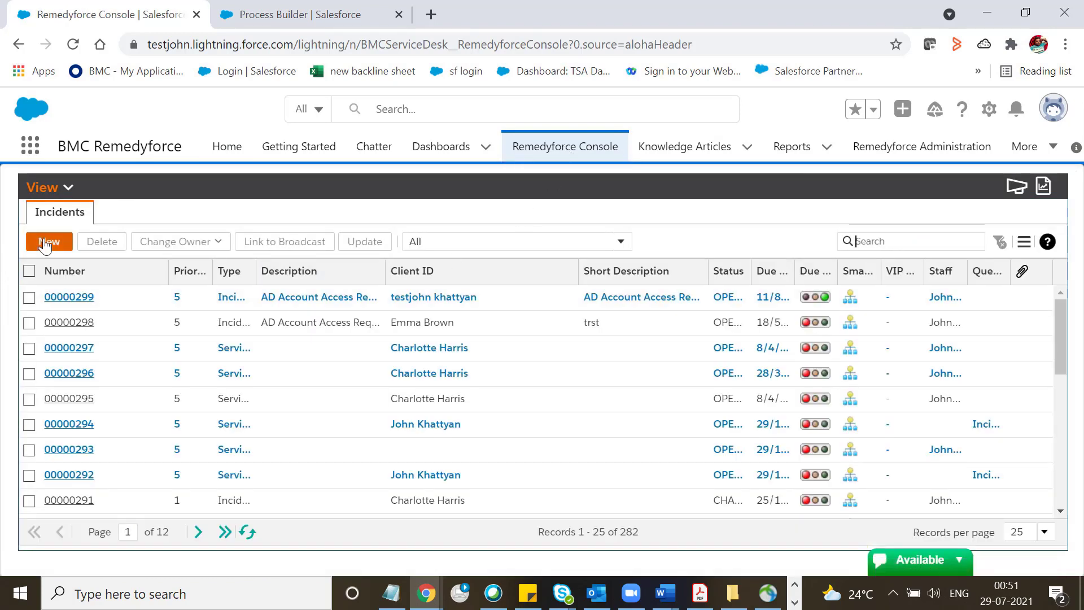
click(48, 240)
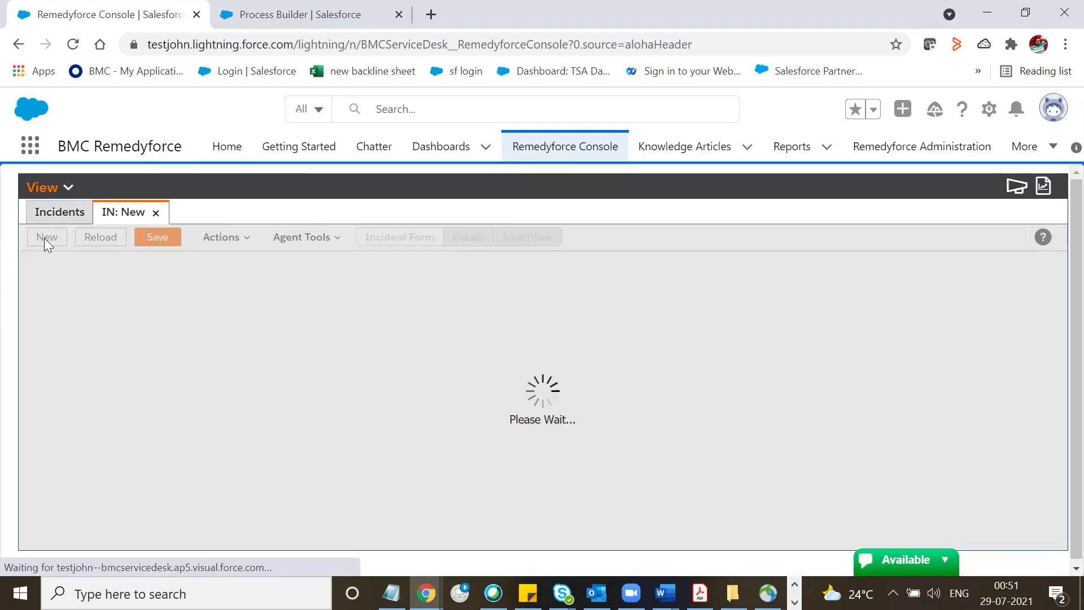
click(47, 236)
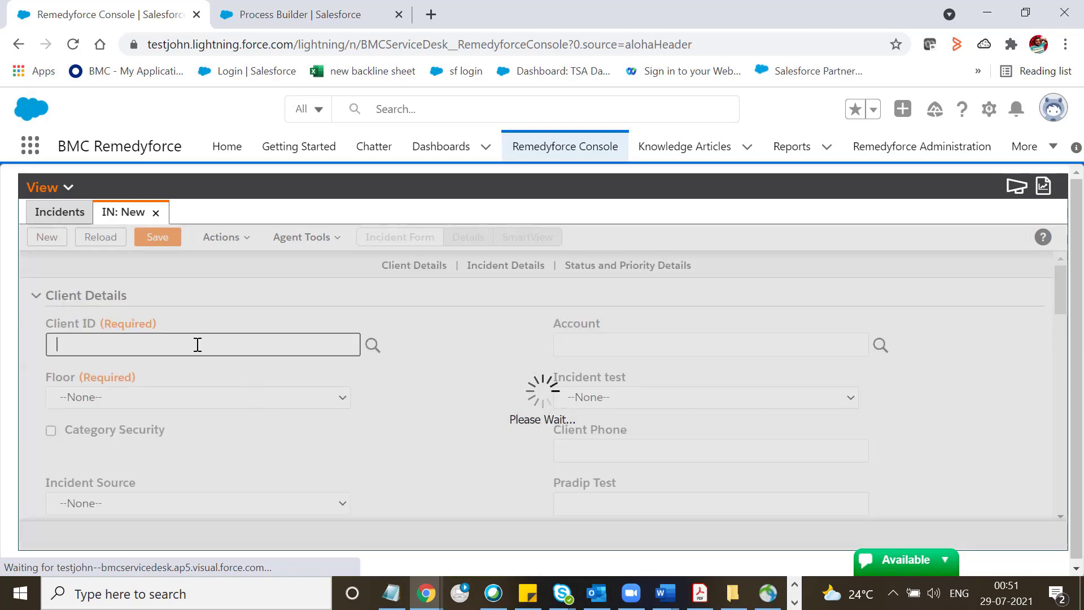
- Fill Client ID testjohn khattyan, Floor 2 and Incident Type Complaint on the new incident
click(371, 345)
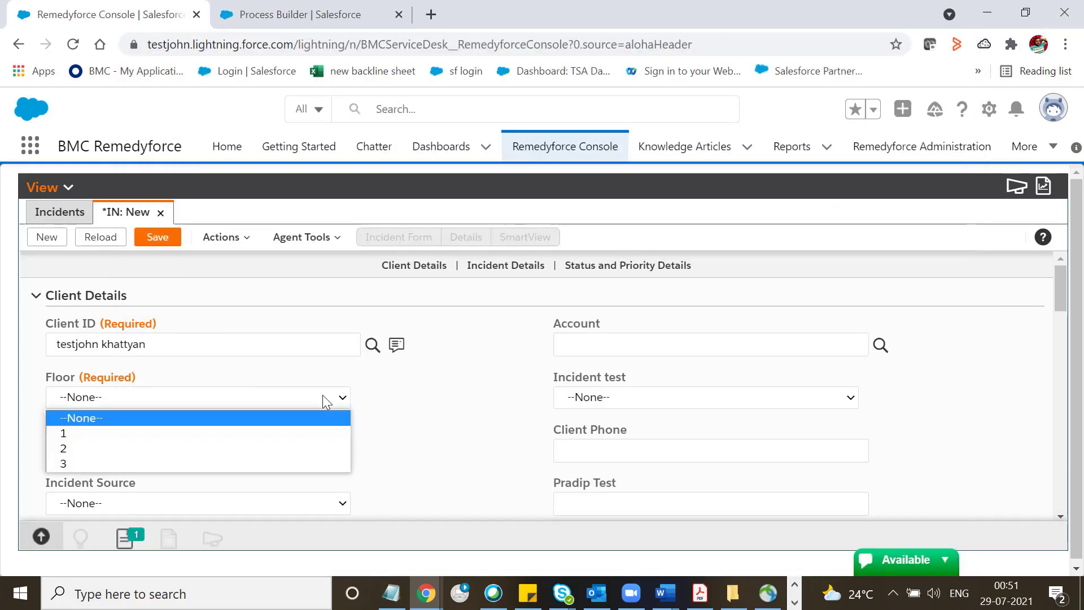
click(63, 448)
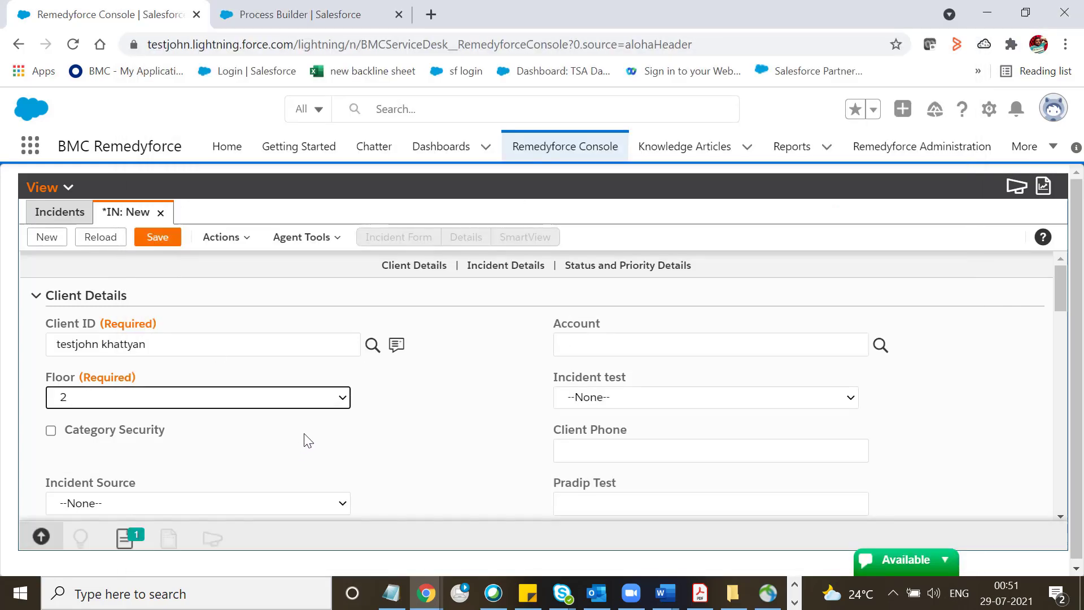
scroll(down, 3)
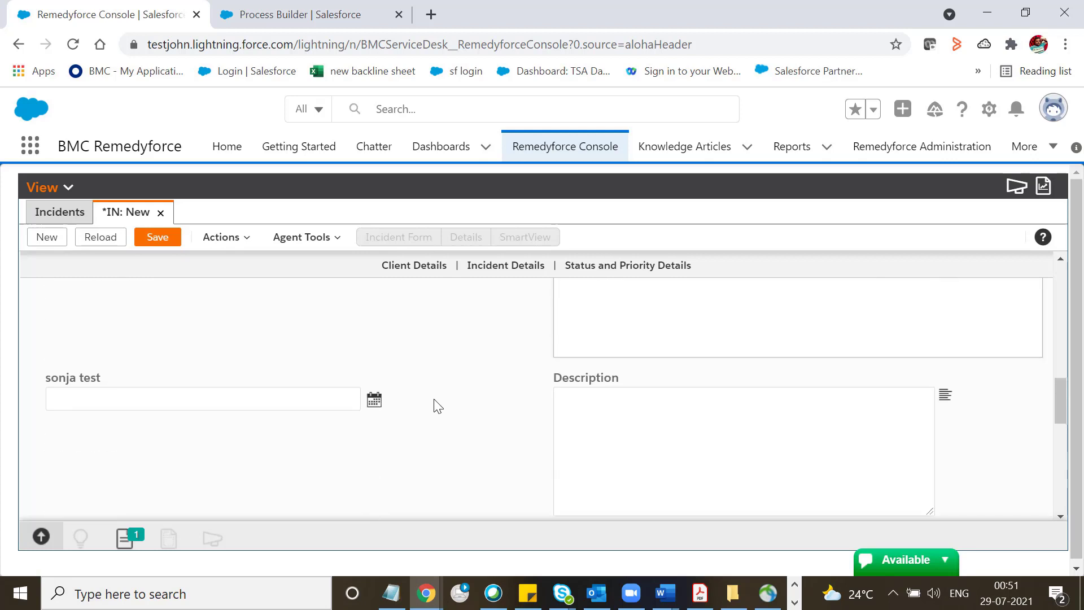
scroll(down, 3)
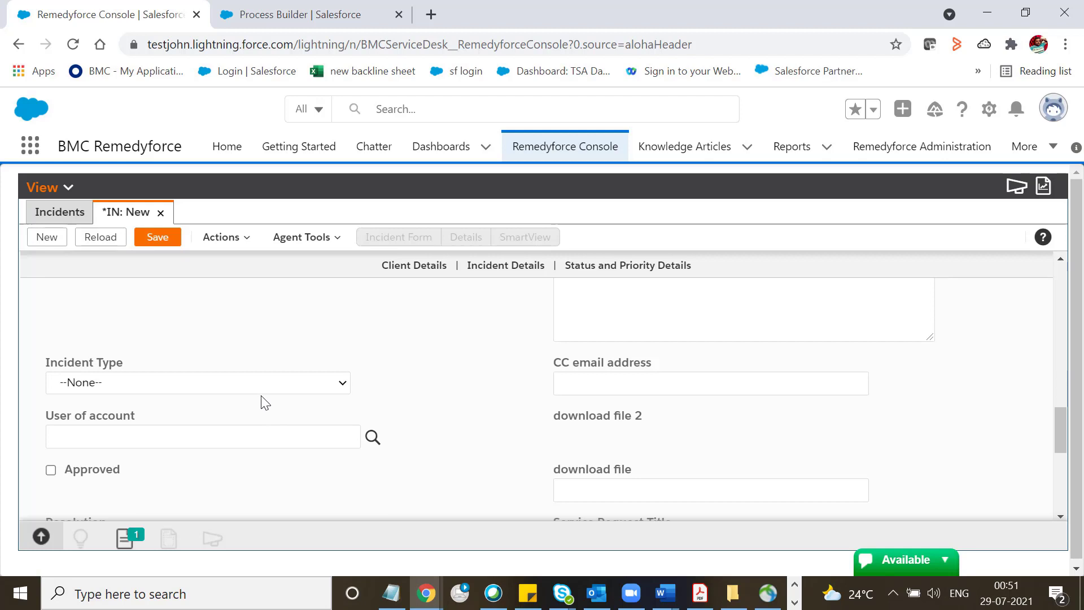
click(196, 383)
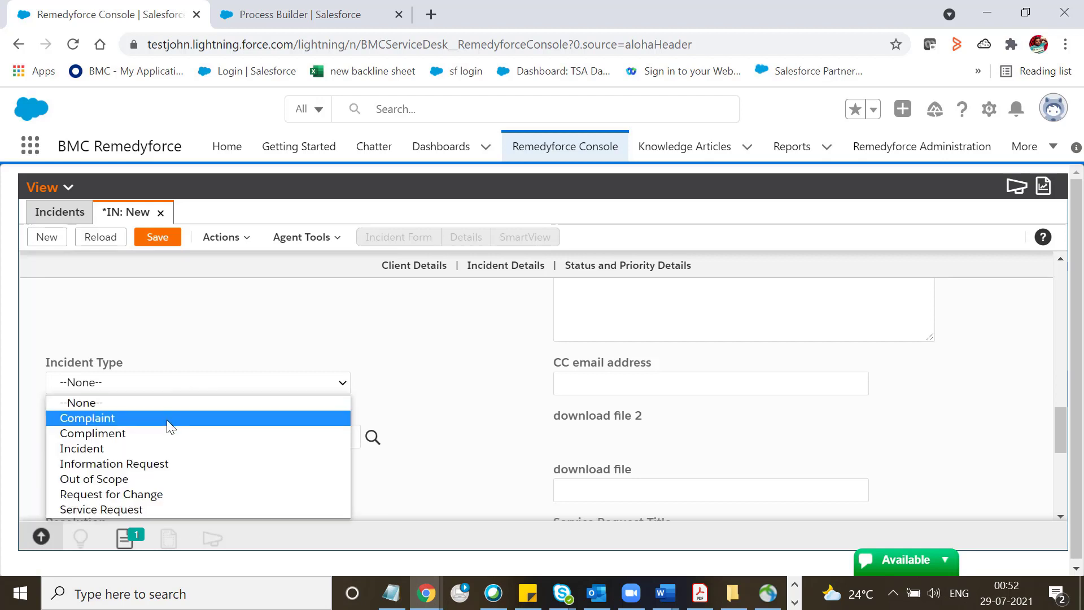
click(87, 418)
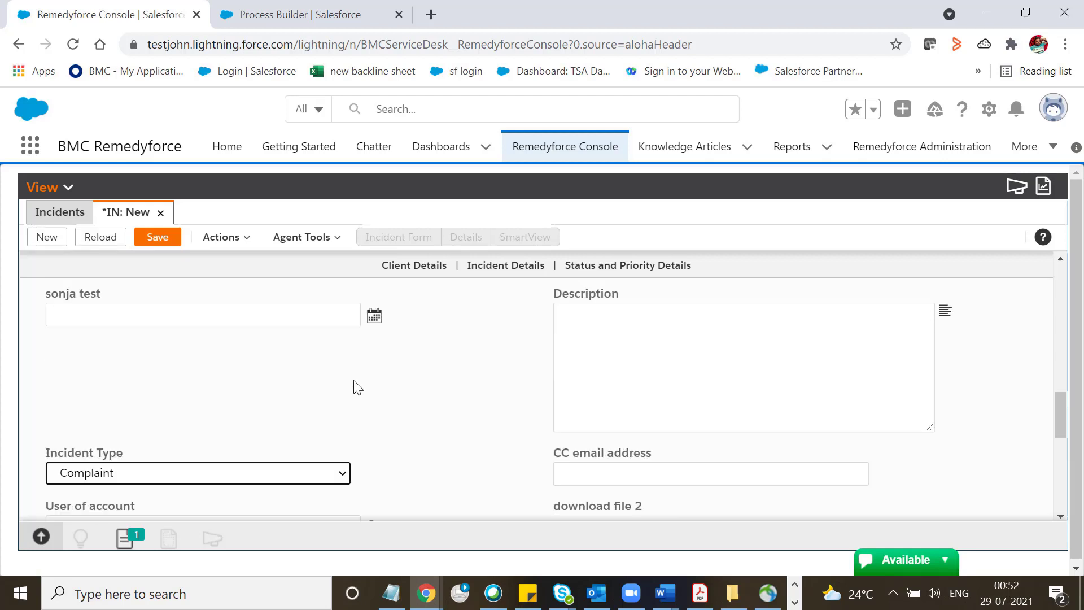
scroll(down, 3)
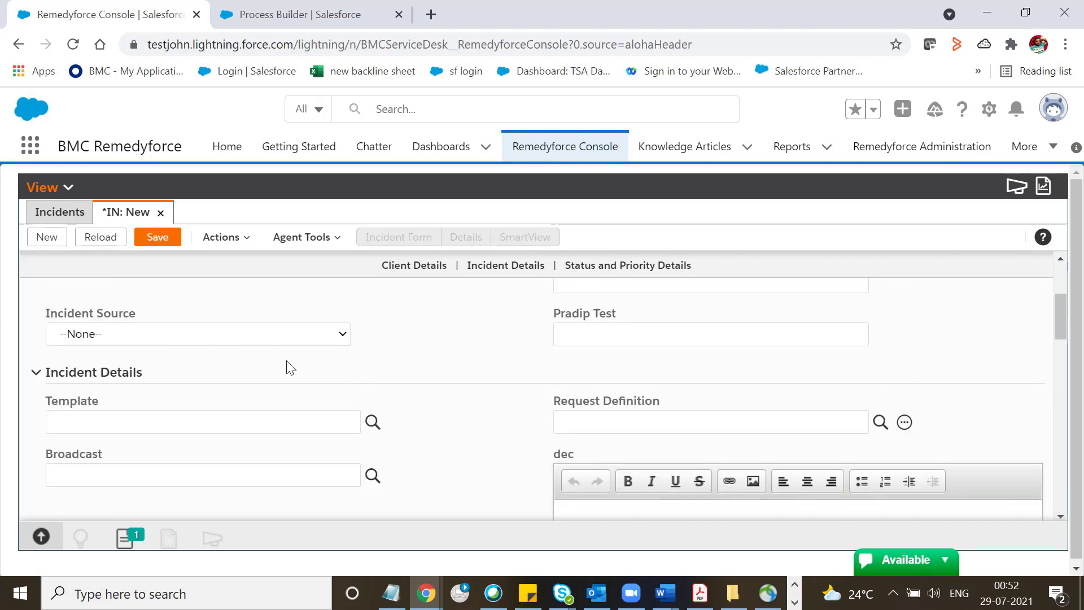
- Apply the Application Access Request - SR template, replacing field values, and save the incident as IN00000300
click(373, 422)
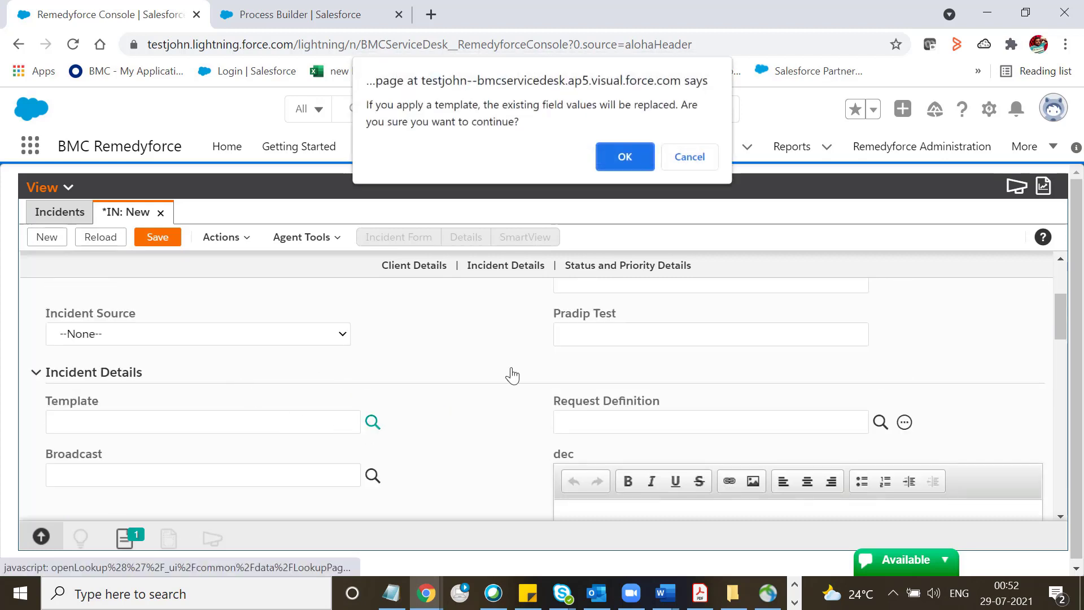
click(624, 157)
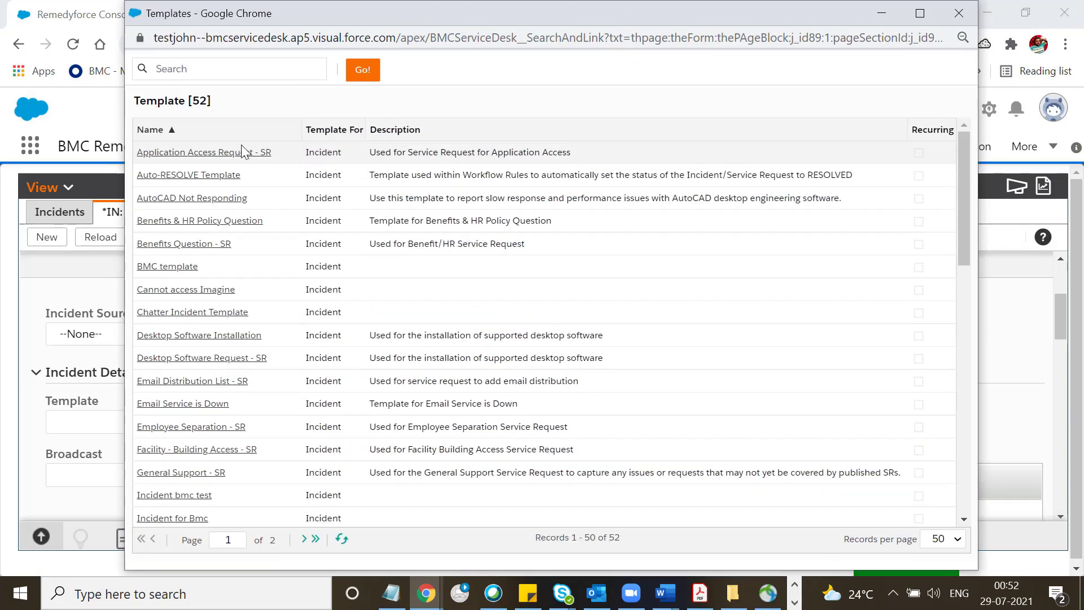
click(204, 153)
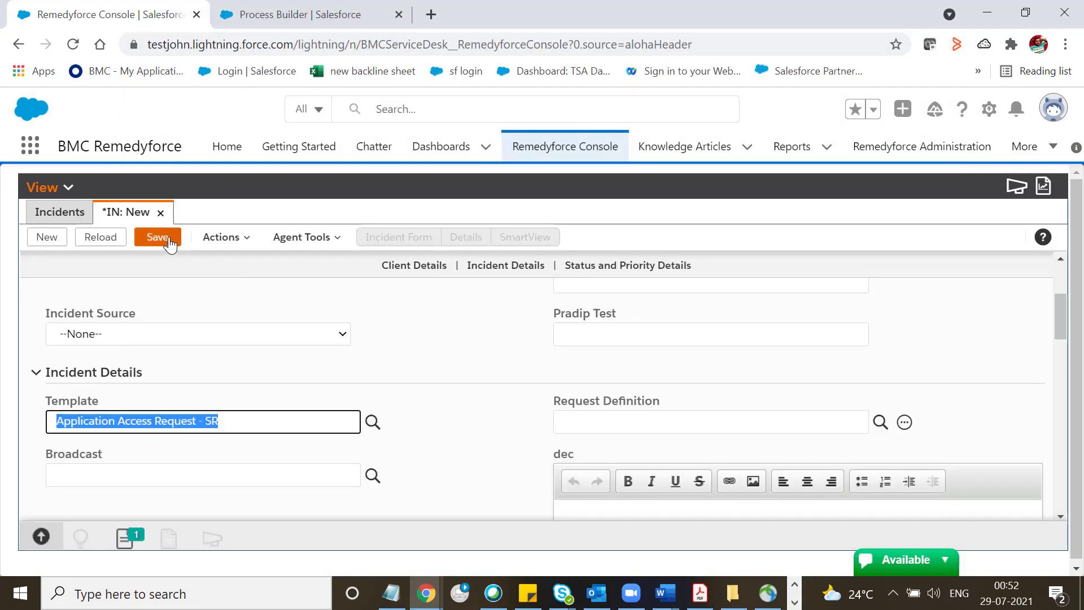
click(157, 236)
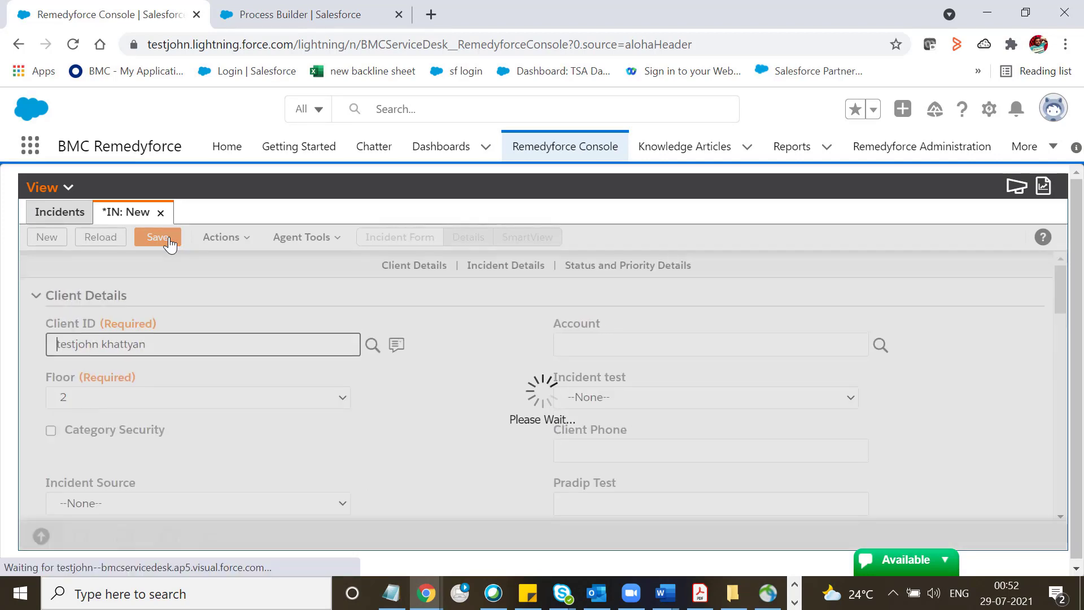
click(158, 236)
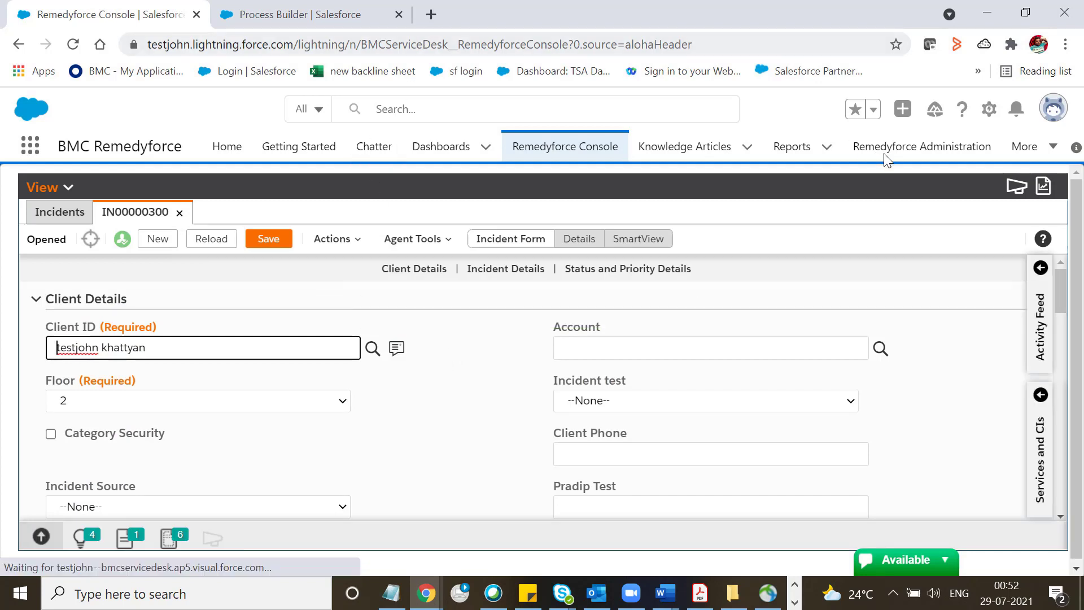
click(990, 110)
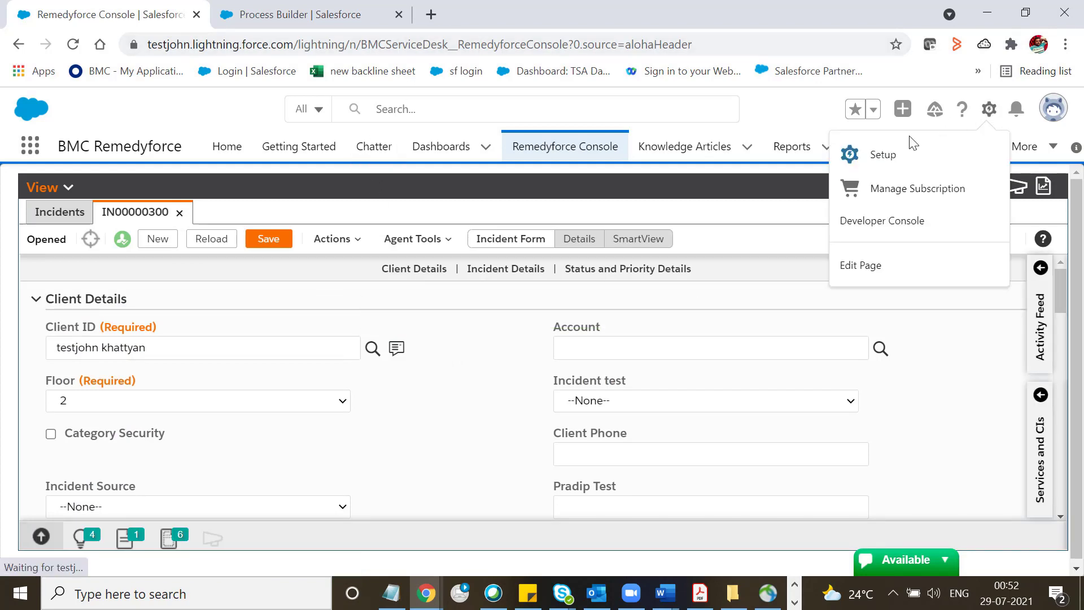
- In Setup, search Quick Find for 'flow' and open Paused And Failed Flow Interviews showing two TEST_for_Flow interviews
click(884, 155)
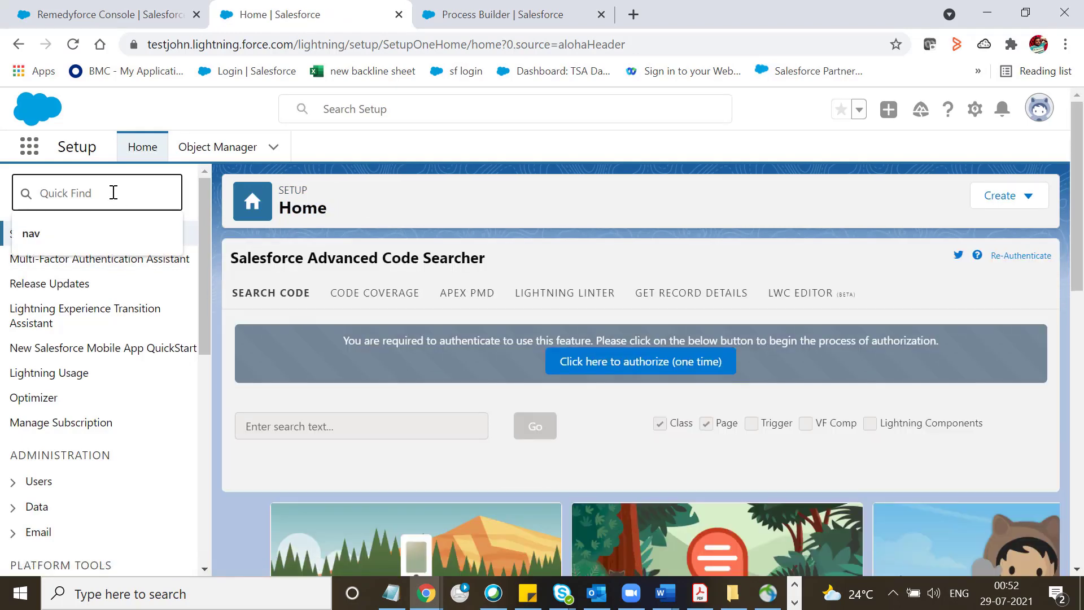
text(f)
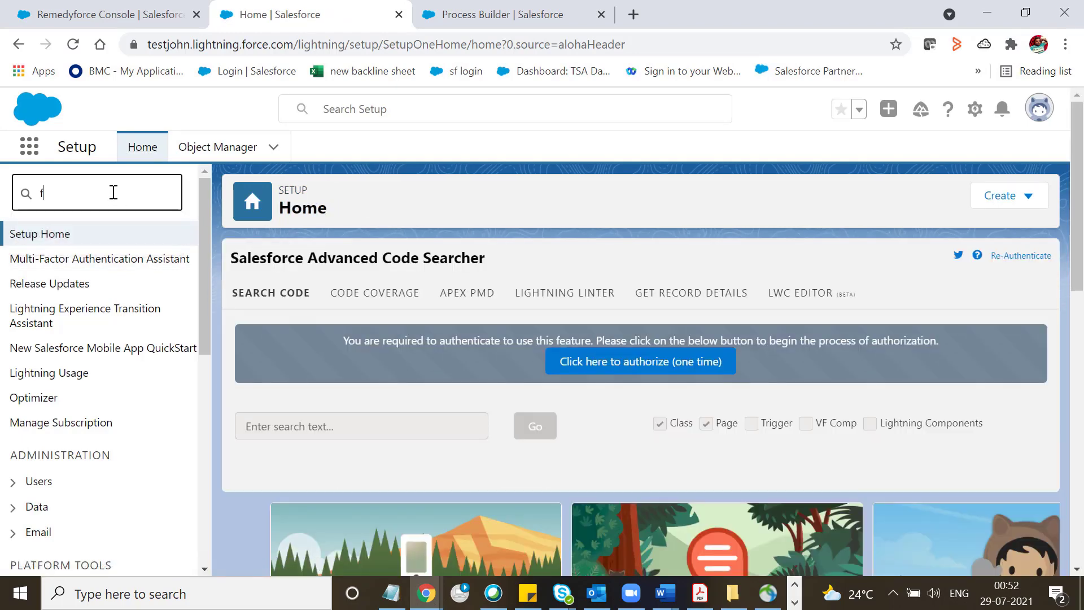
text(low)
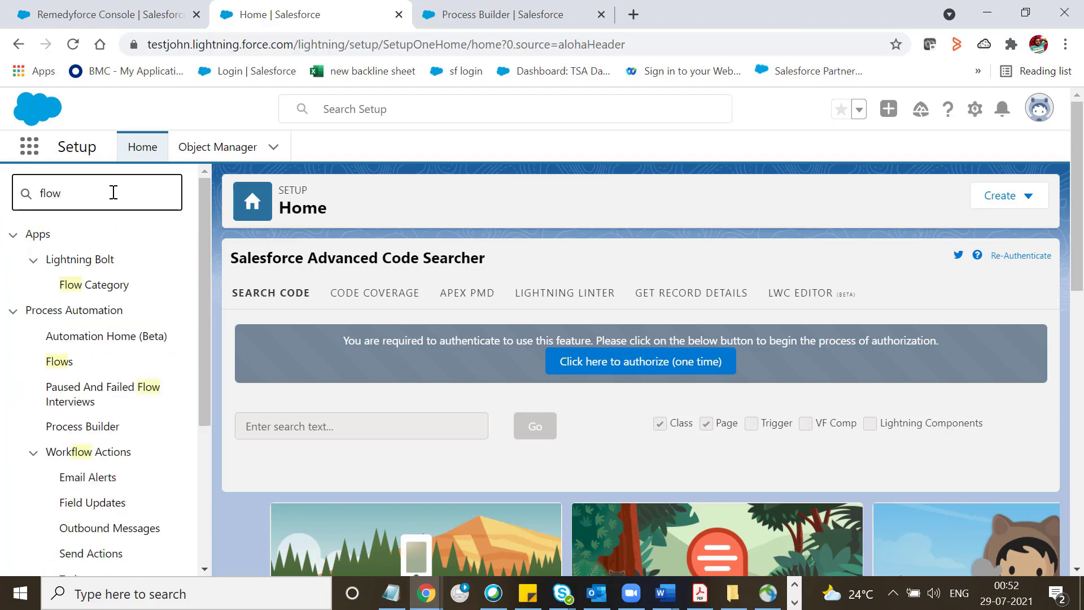
mouse_move(90, 394)
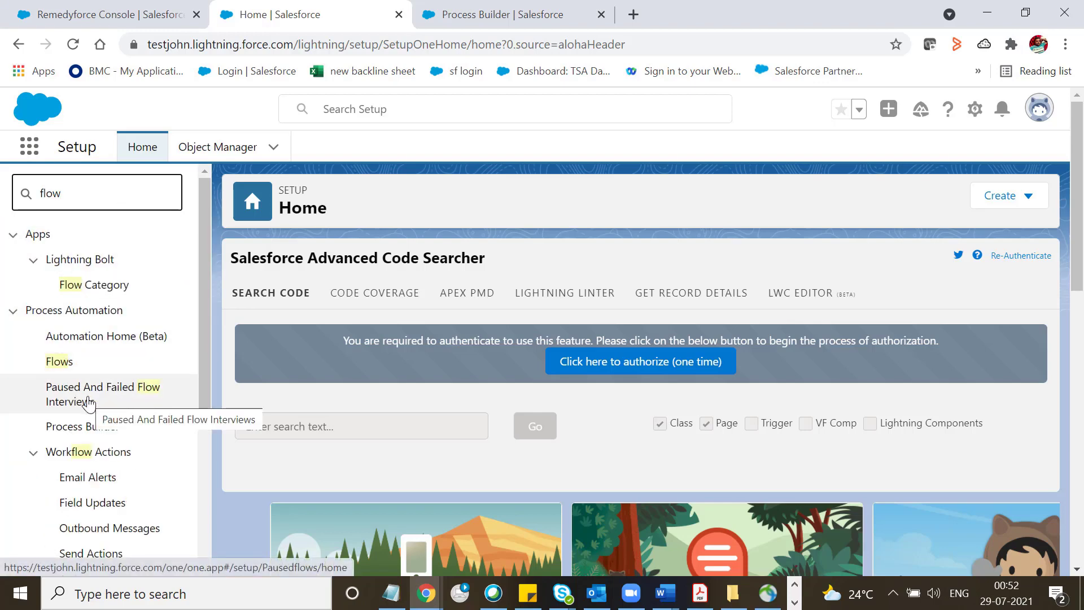
click(101, 394)
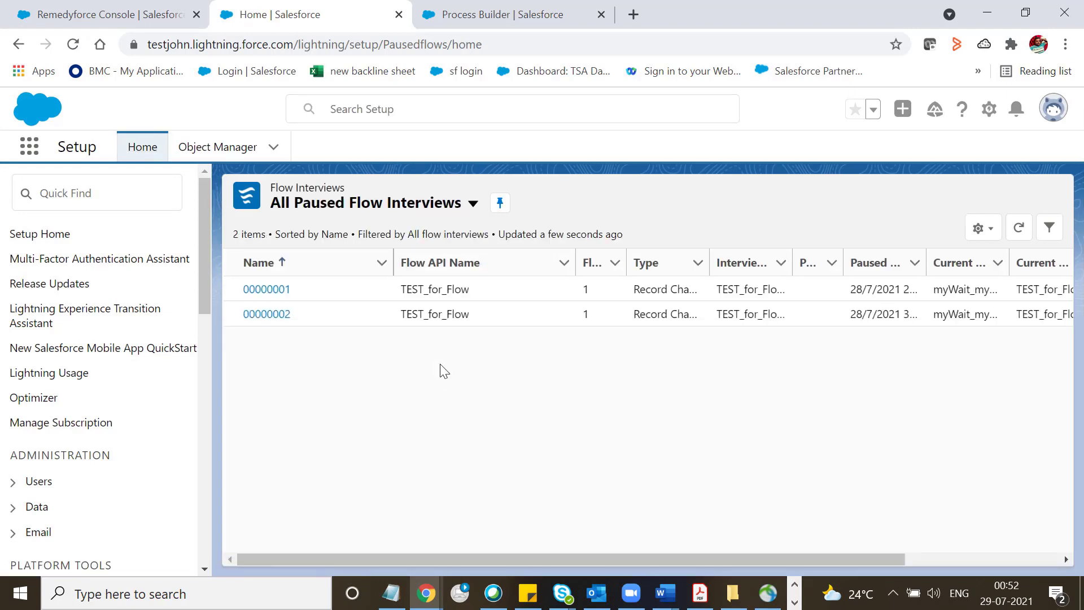
mouse_move(315, 288)
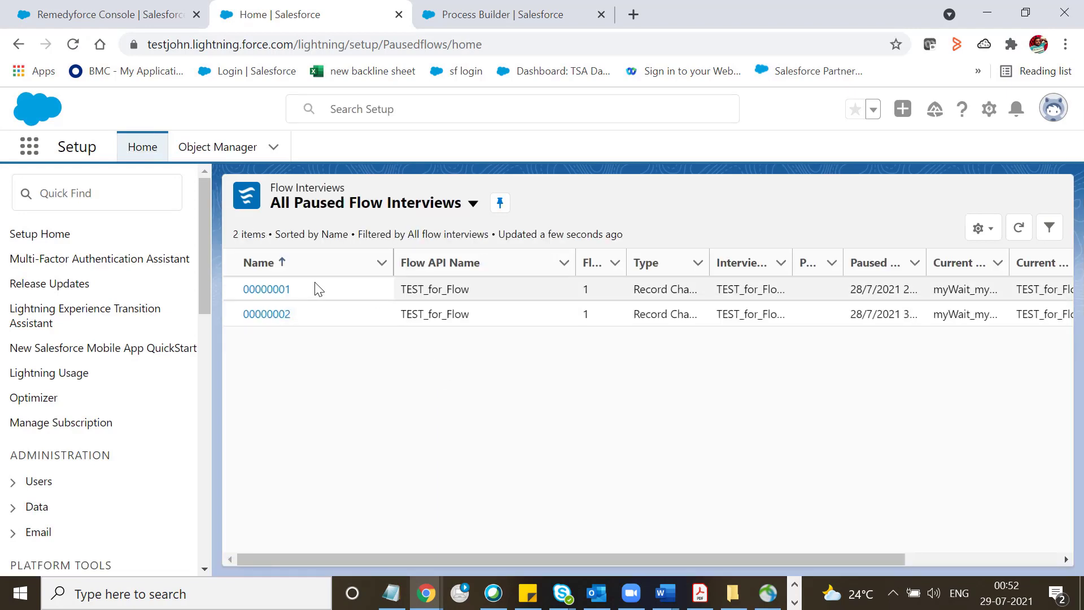